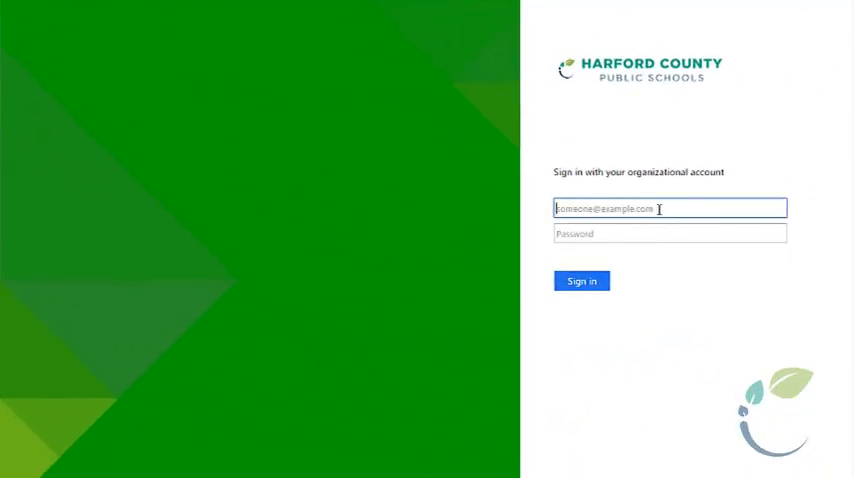
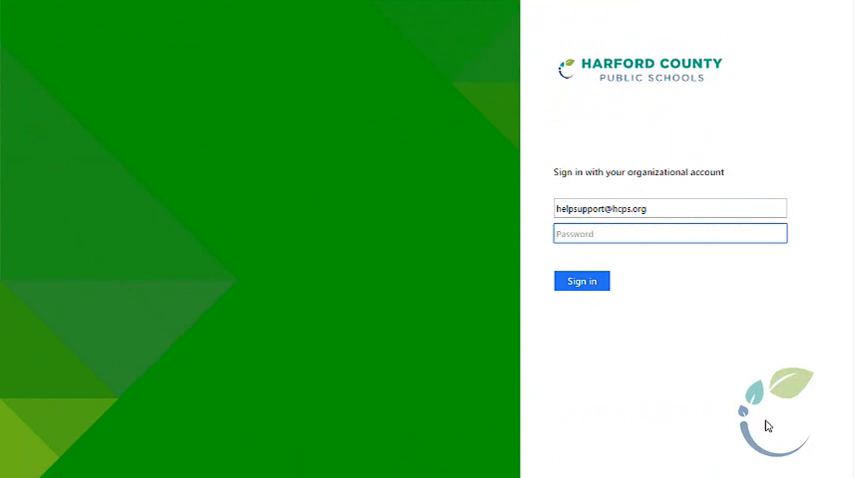
# Enter the organizational account hel…hcps.org on the sign-in page and move to the password box.
pyautogui.click(581, 281)
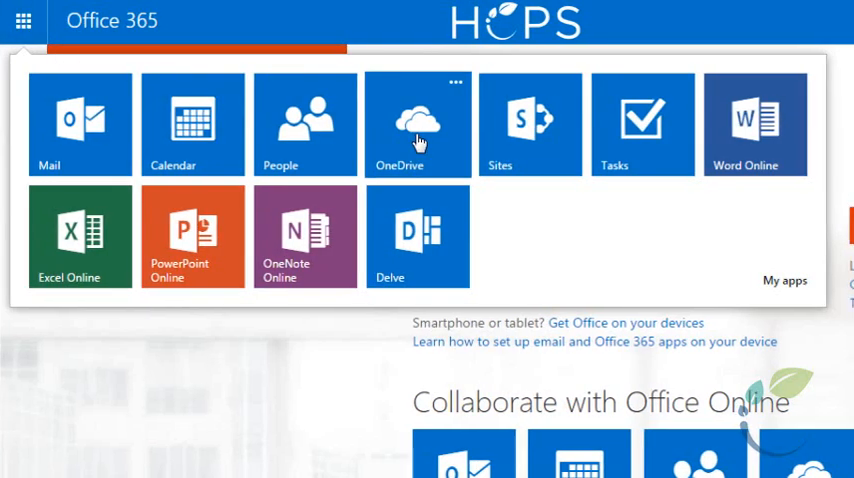
# Open the OneDrive tile from the Office 365 app launcher.
pyautogui.click(417, 123)
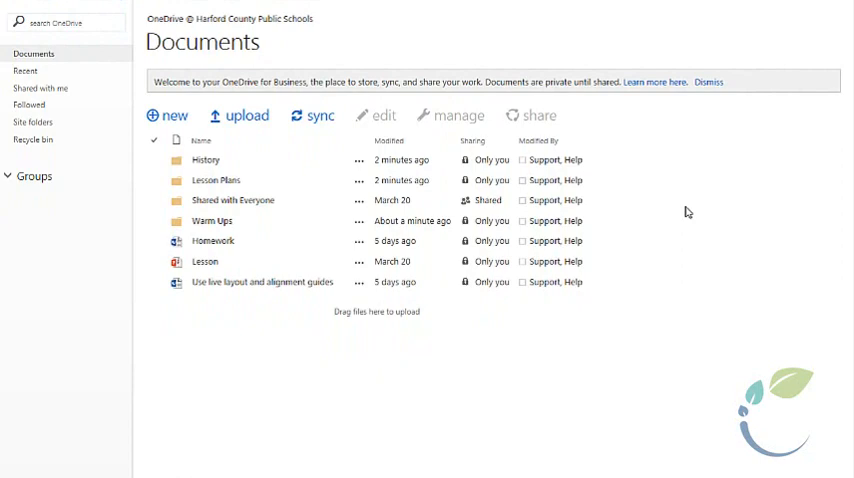
pyautogui.moveTo(669, 207)
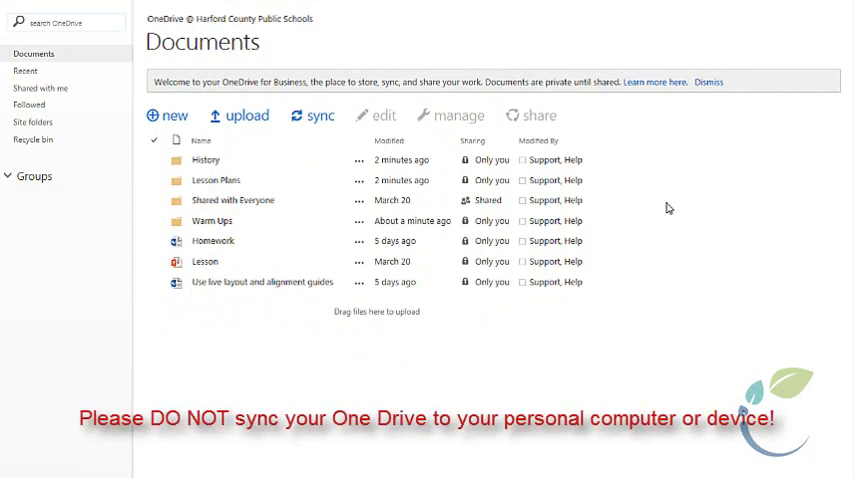
# Sync the OneDrive Documents library to this computer.
pyautogui.click(312, 115)
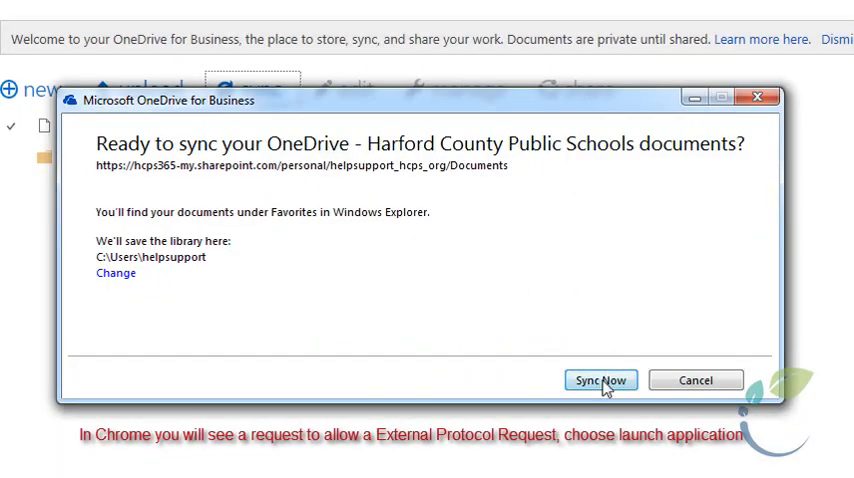
# Confirm Sync Now, saving the Harford County Public Schools library to C:\Users\helpsupport.
pyautogui.click(600, 380)
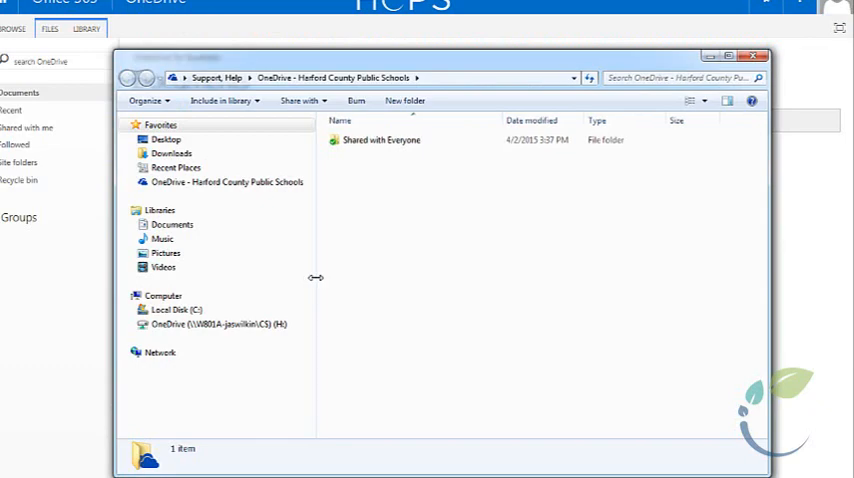
pyautogui.click(731, 56)
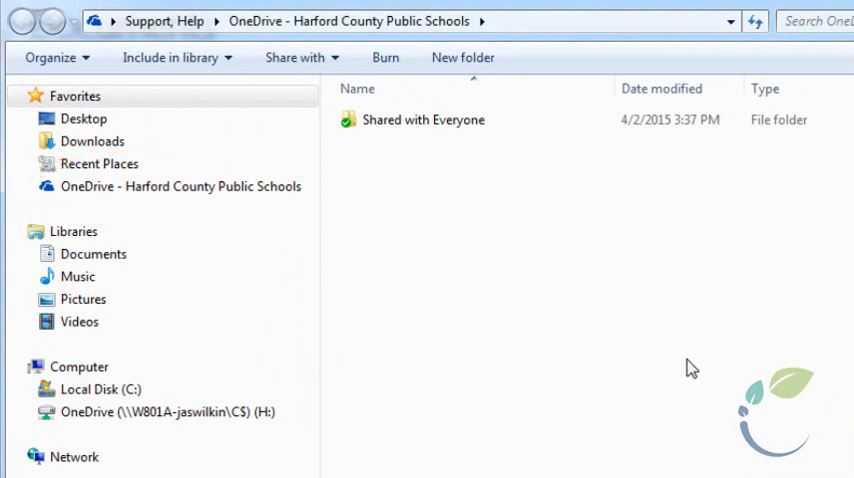
pyautogui.moveTo(709, 363)
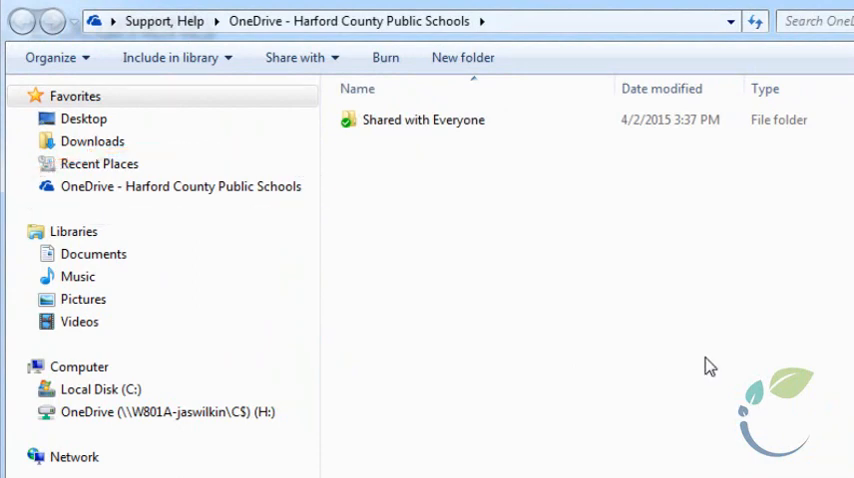
pyautogui.moveTo(725, 363)
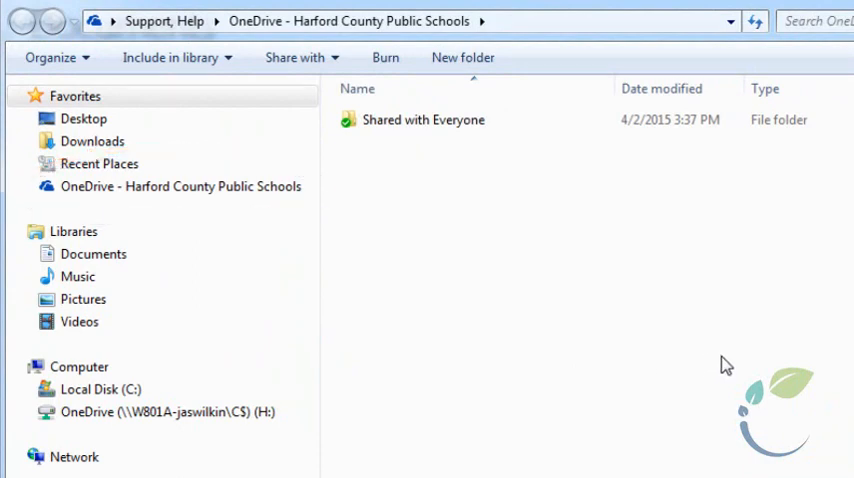